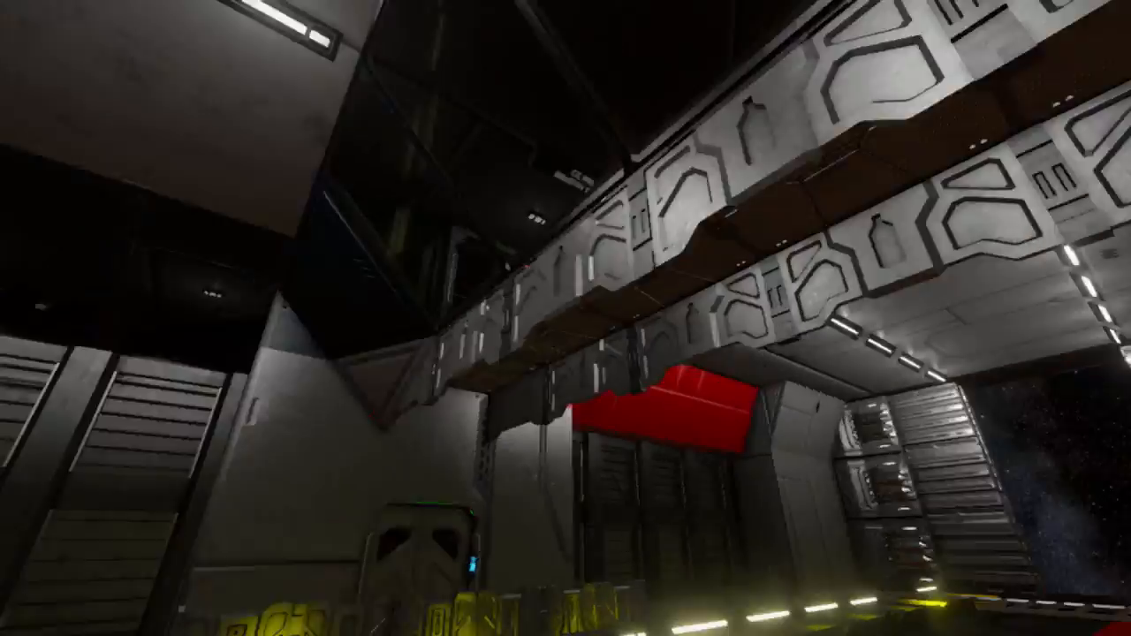
pyautogui.moveTo(565, 318)
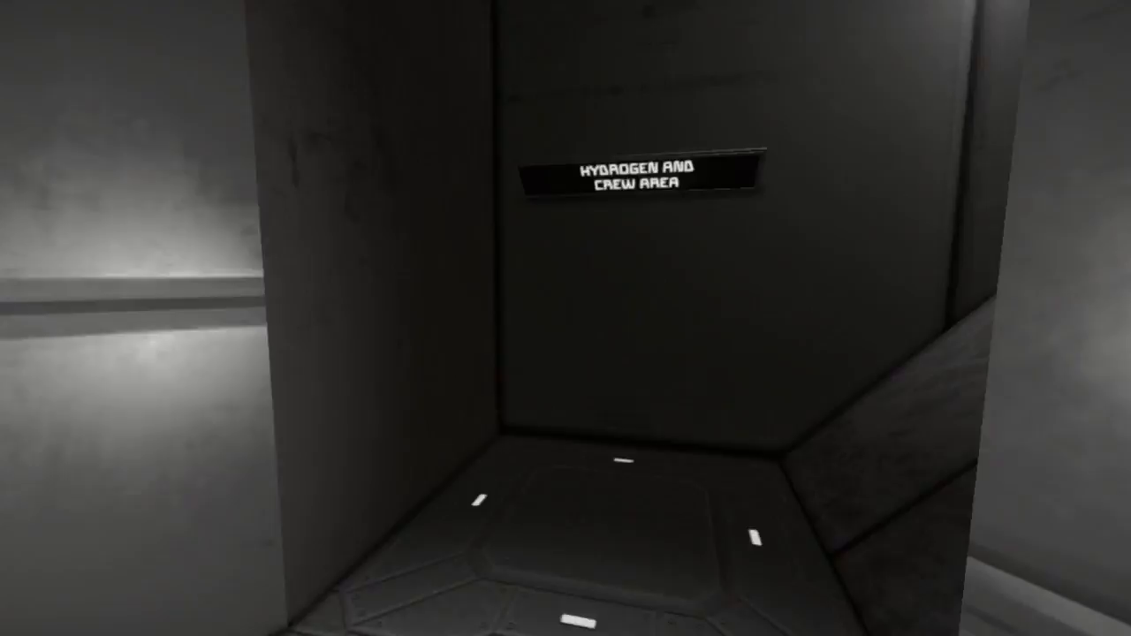
pyautogui.moveTo(566, 318)
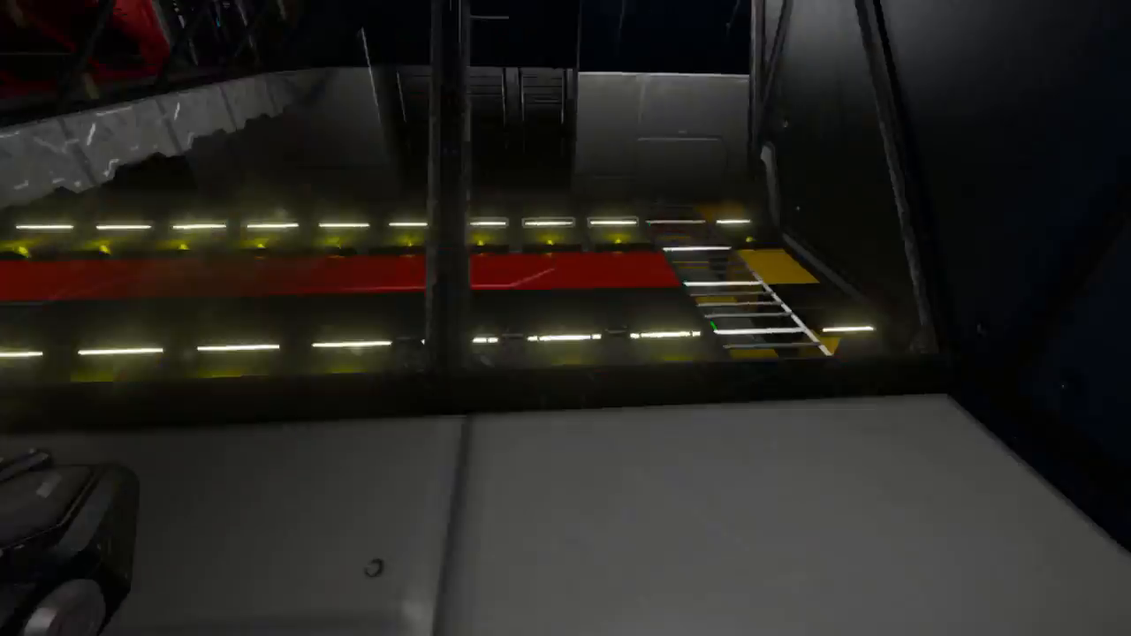
pyautogui.moveTo(566, 318)
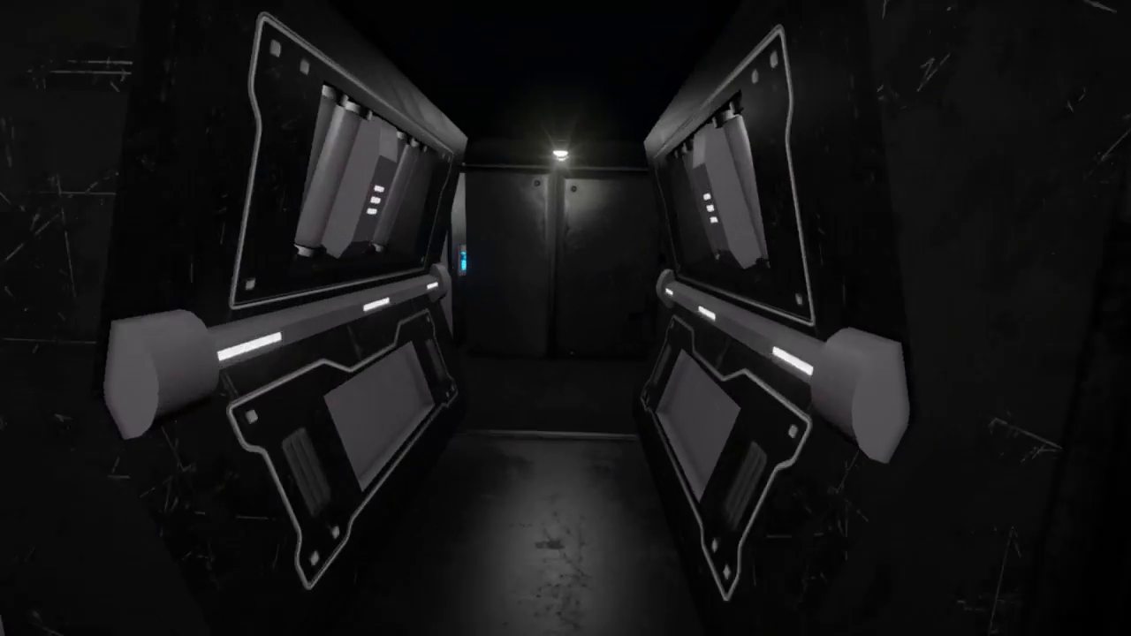
pyautogui.moveTo(565, 318)
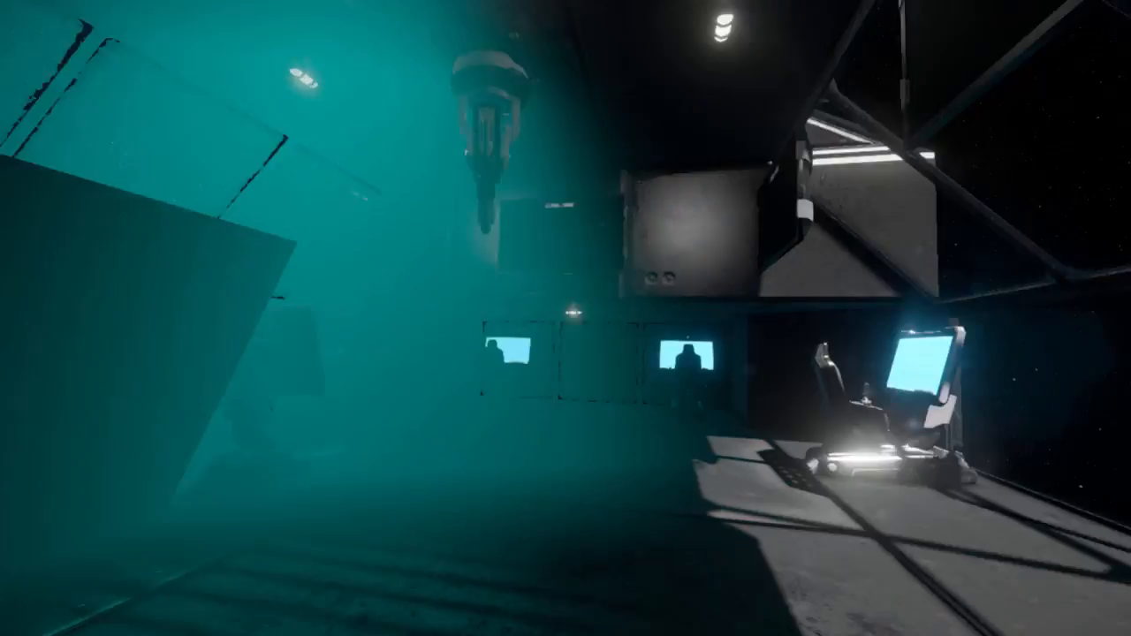
pyautogui.moveTo(565, 318)
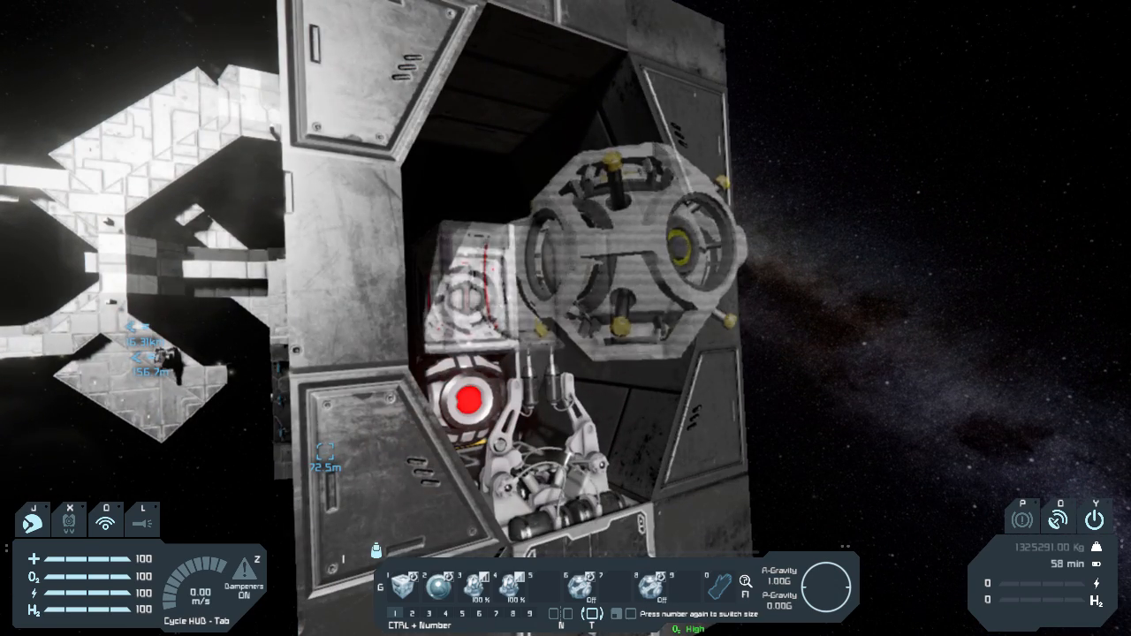
pyautogui.moveTo(565, 318)
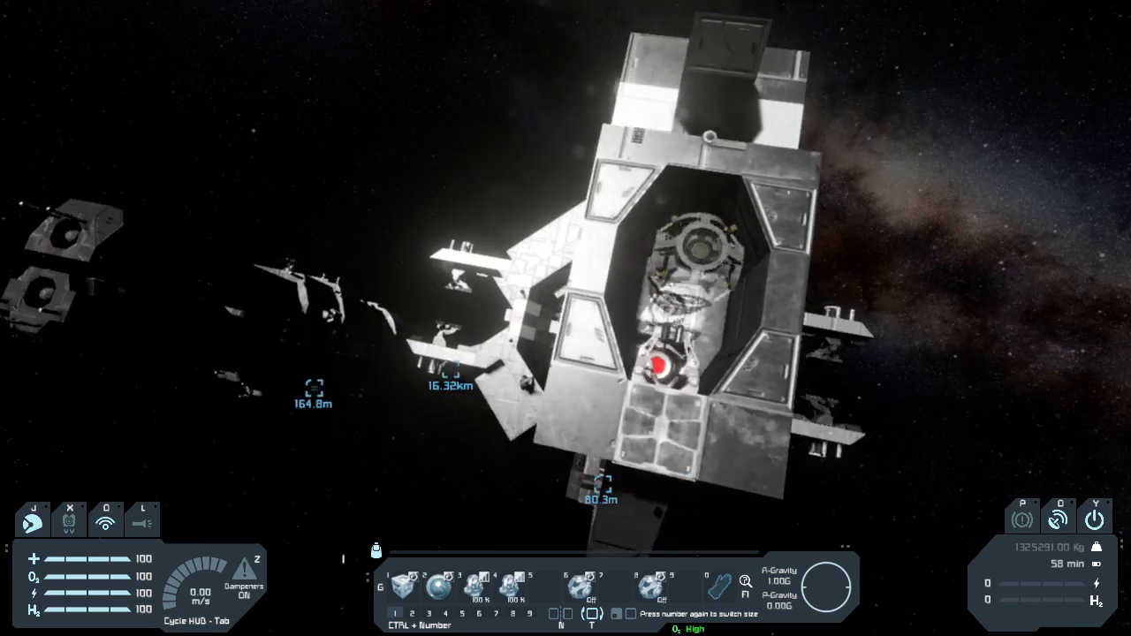
pyautogui.moveTo(566, 318)
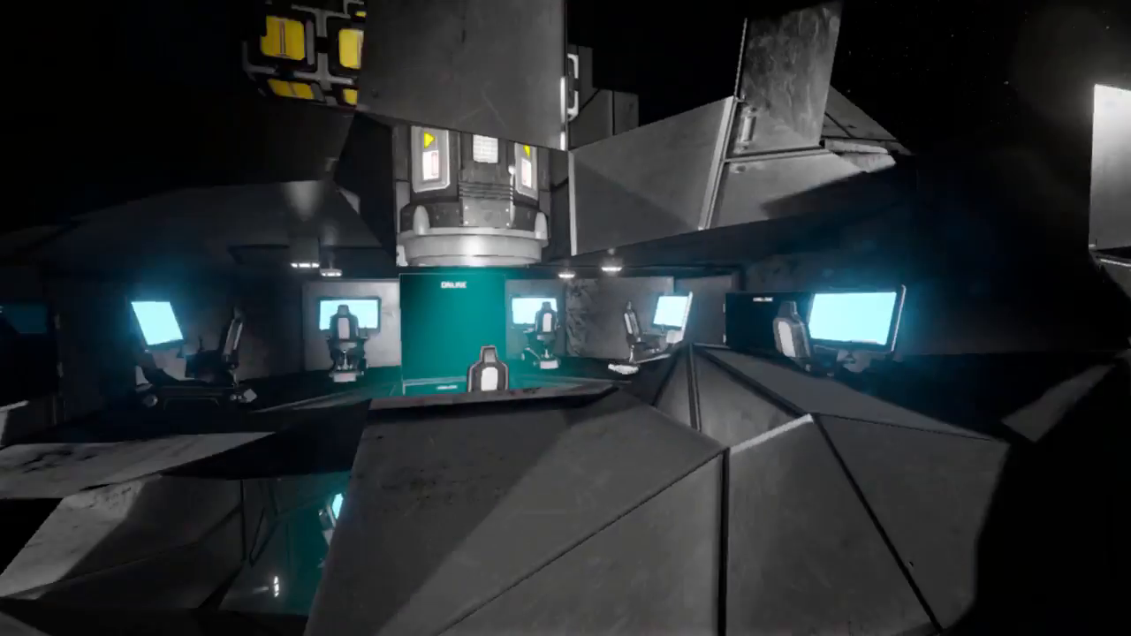
pyautogui.moveTo(566, 318)
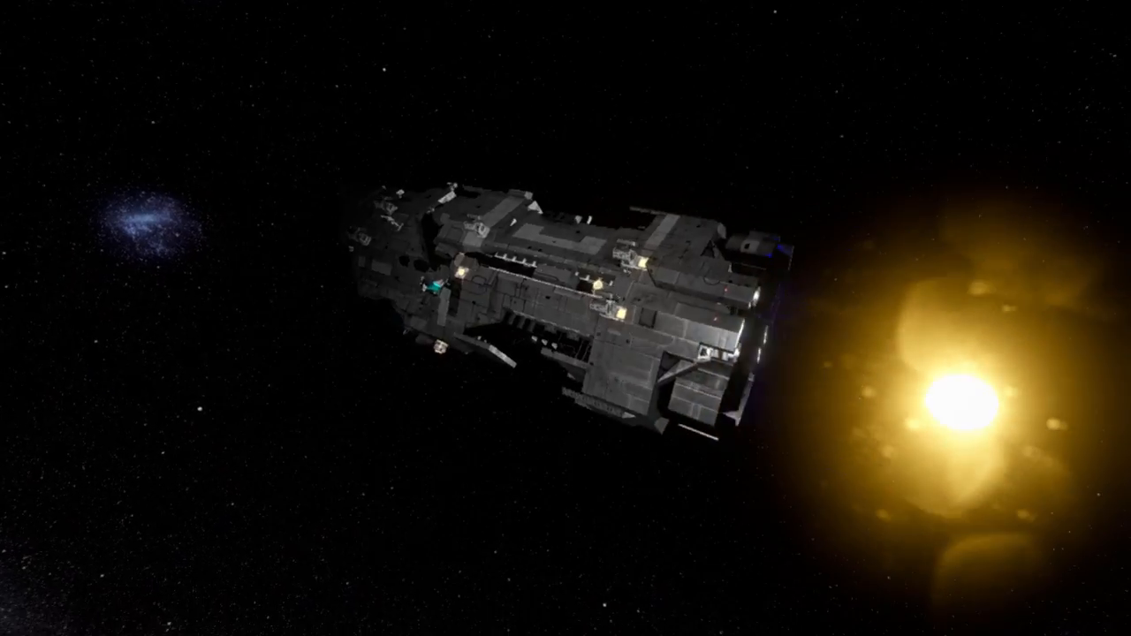
# Step: Toggle the HUD off to leave an unobstructed view of space and the distant ships
pyautogui.press('tab')
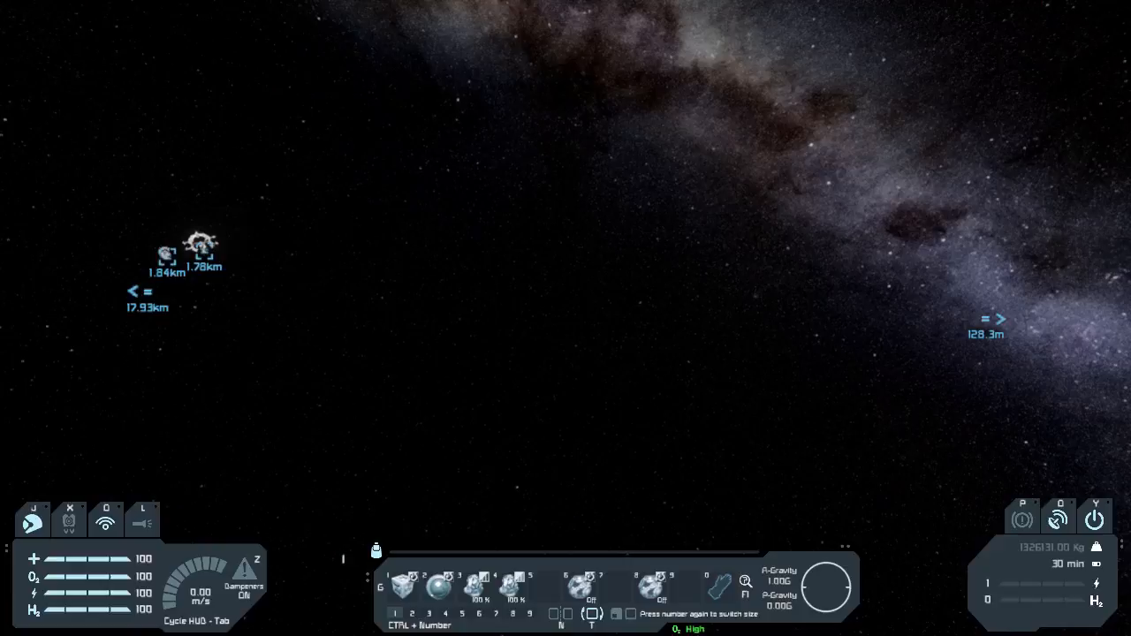
pyautogui.press('tab')
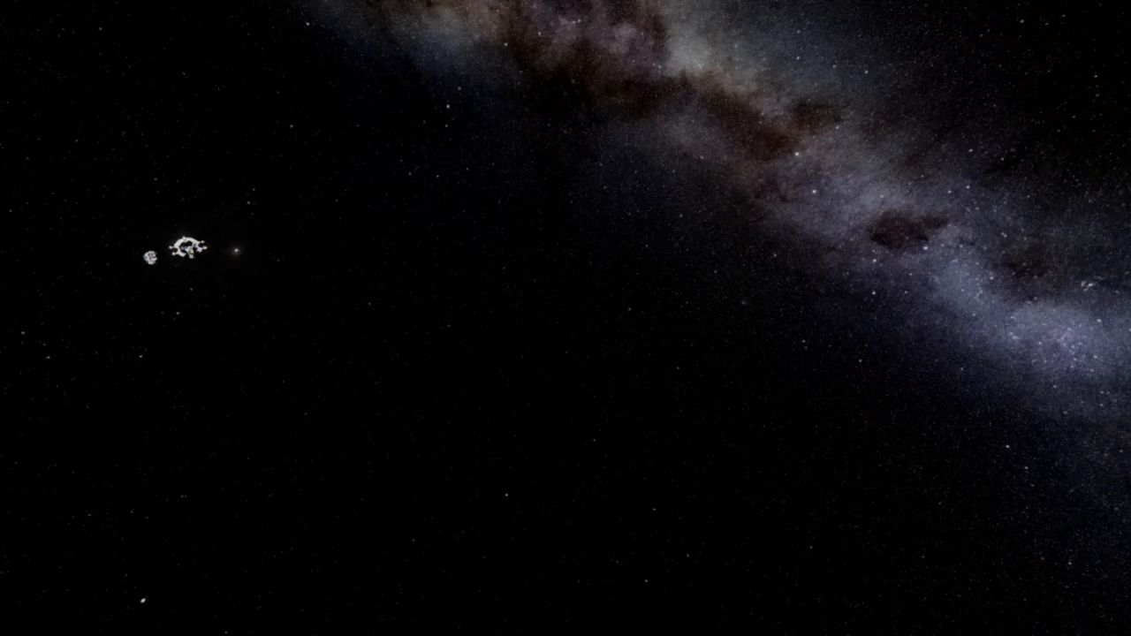